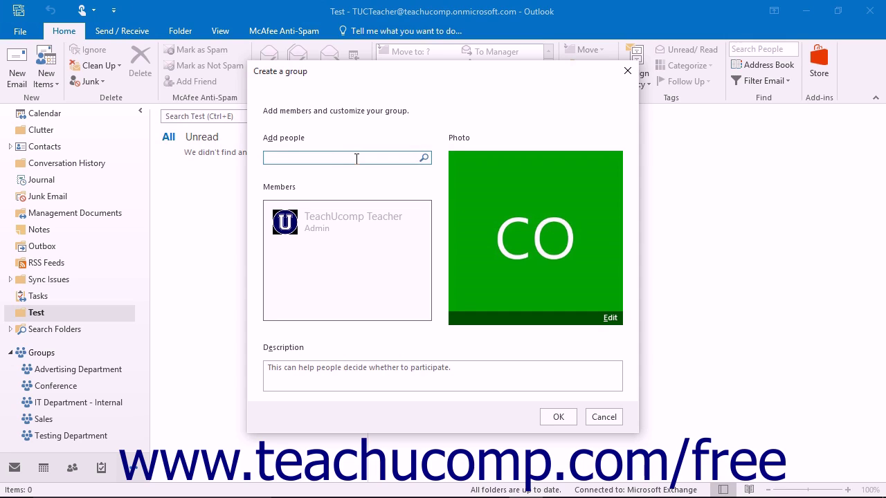
- Search 'Jose' and add Joseph Brownell as a member alongside the admin
{"action": "type", "text": "Jose"}
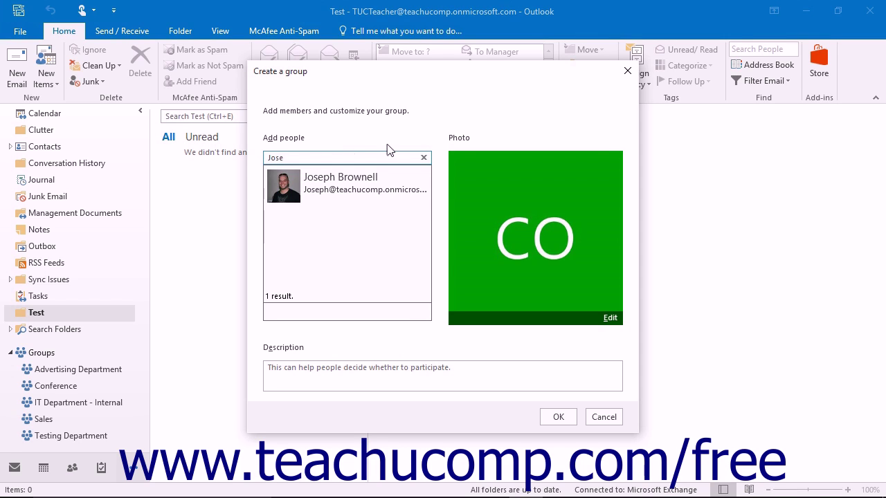
{"action": "mouse_move", "coordinate": [385, 150]}
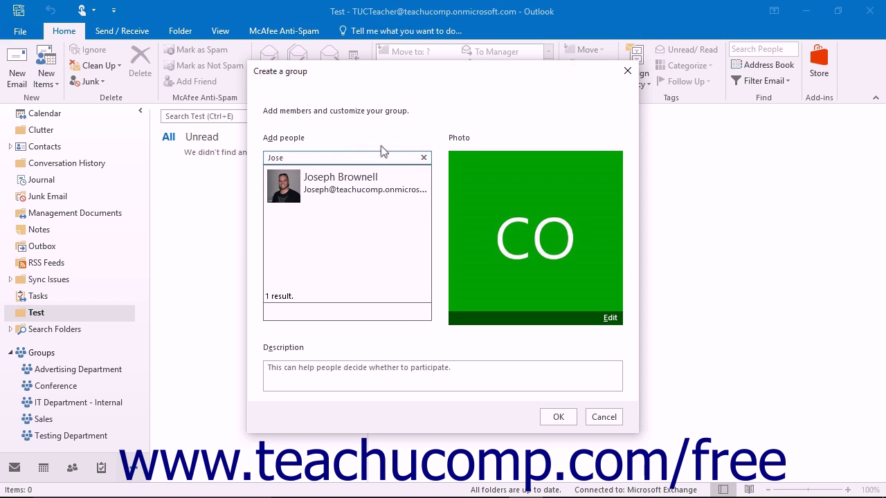
{"action": "left_click", "coordinate": [340, 183]}
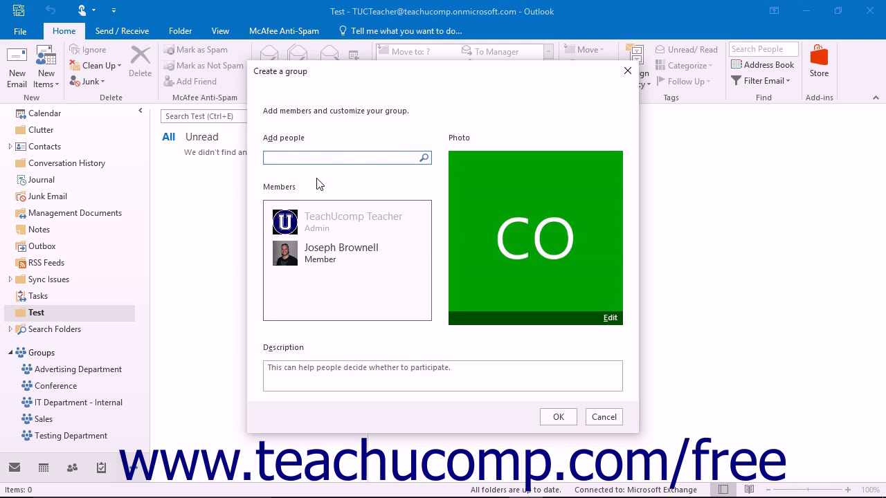
{"action": "left_click", "coordinate": [345, 157]}
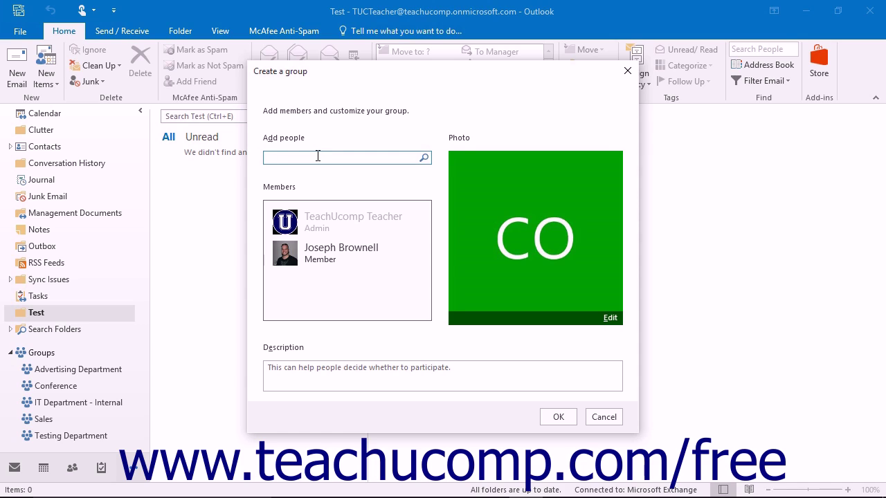
{"action": "mouse_move", "coordinate": [385, 179]}
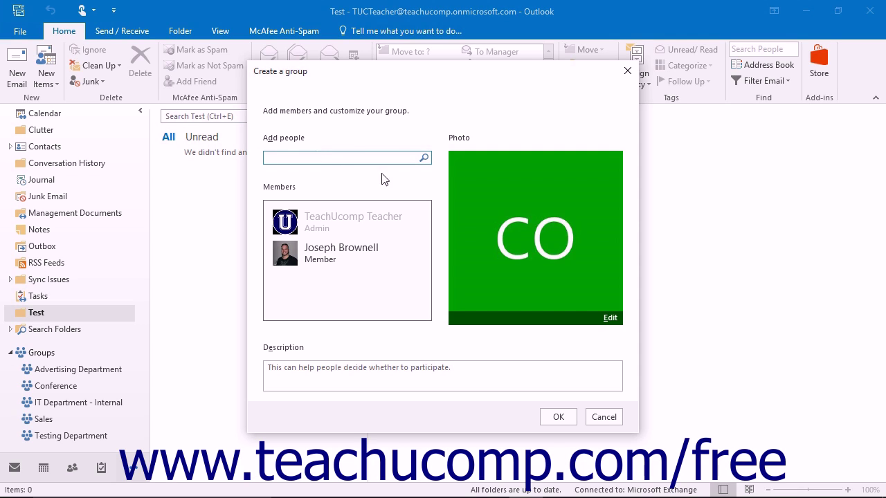
{"action": "mouse_move", "coordinate": [610, 321]}
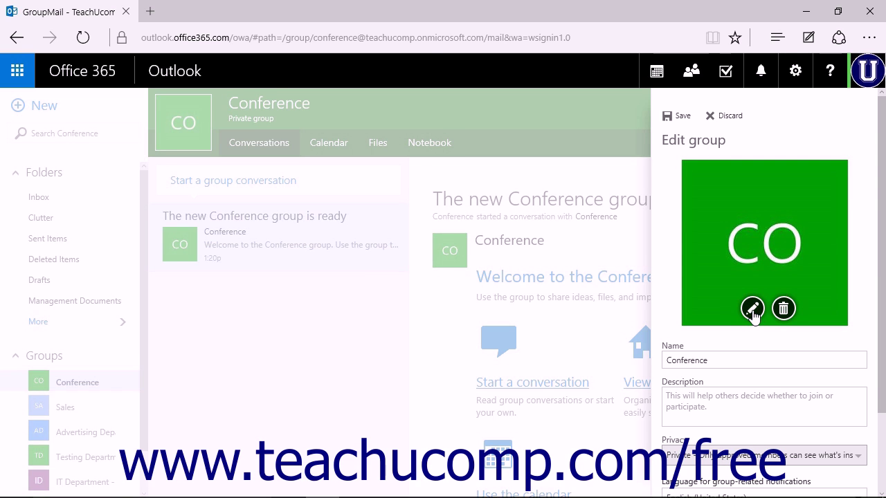
- Start replacing the Conference group's photo from the Edit group pane
{"action": "left_click", "coordinate": [753, 309]}
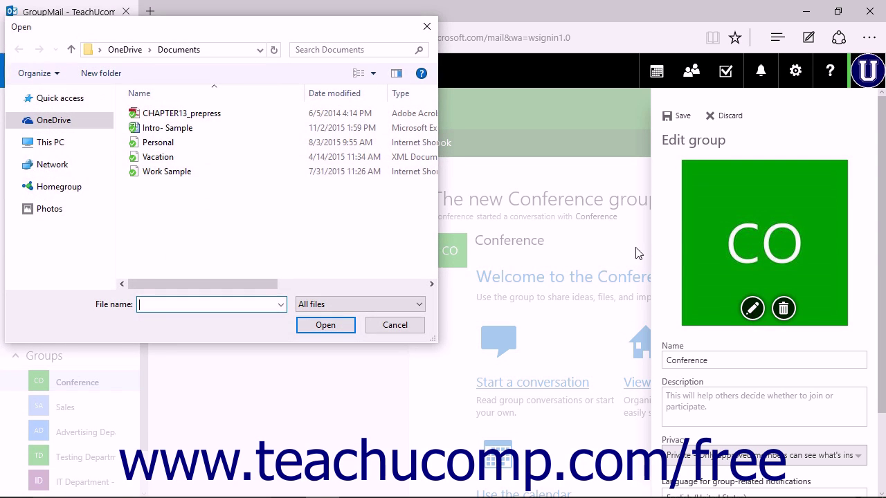
- Choose ConferenceImage from This PC > Pictures as the group photo
{"action": "left_click", "coordinate": [50, 141]}
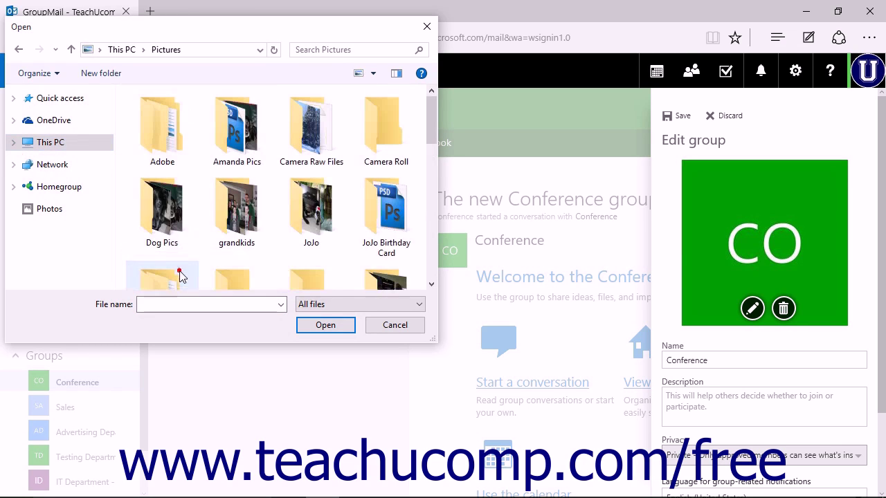
{"action": "left_click", "coordinate": [385, 235]}
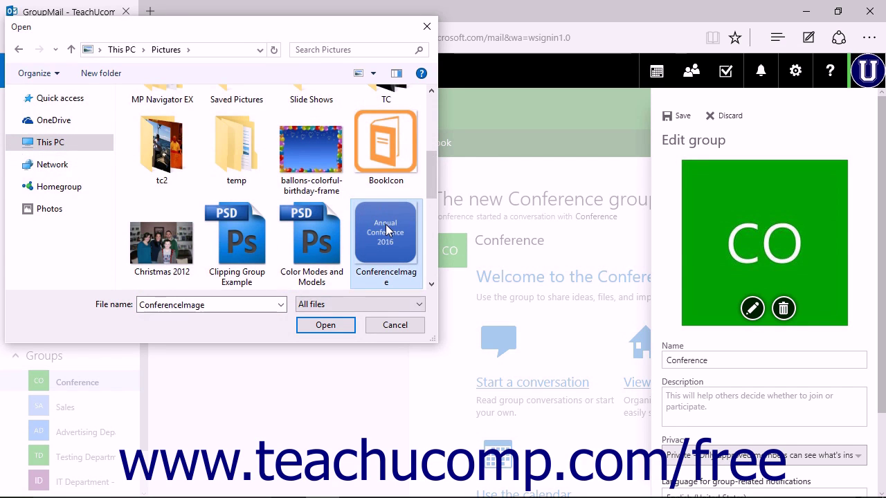
{"action": "left_click", "coordinate": [325, 326]}
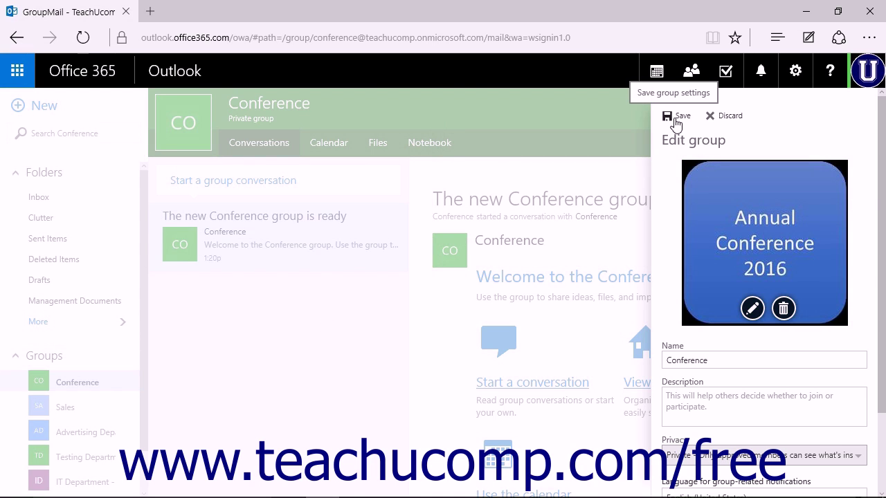
- Save the group with its new Annual Conference 2016 photo
{"action": "left_click", "coordinate": [675, 116]}
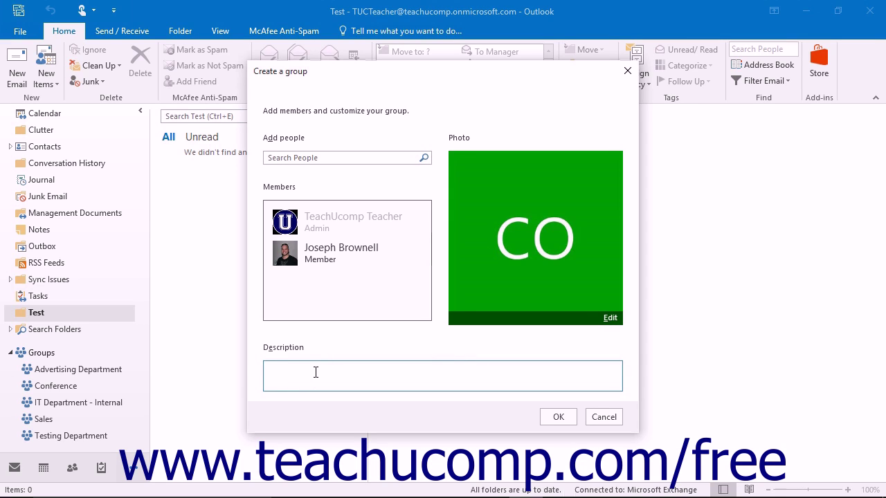
- Describe it 'This is a group created for the upcoming 2016 conference.' and finish creating the group
{"action": "type", "text": "This is a group created for the upcoming 2016 conference."}
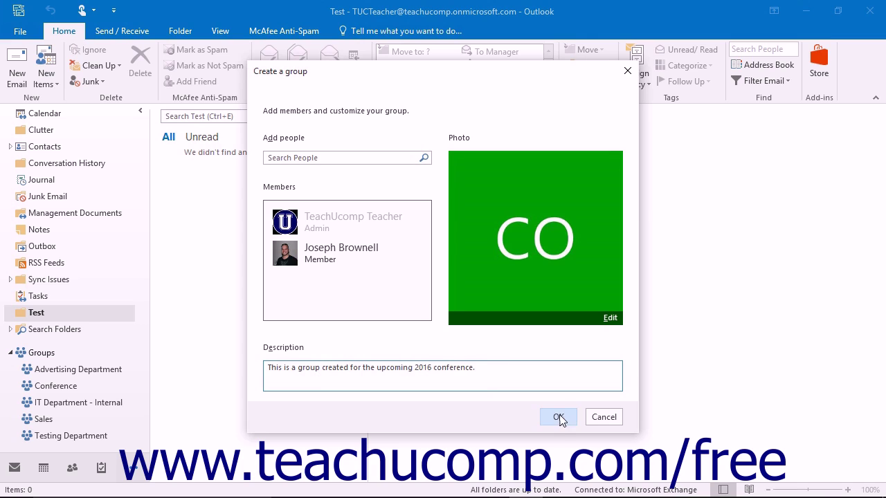
{"action": "mouse_move", "coordinate": [562, 427]}
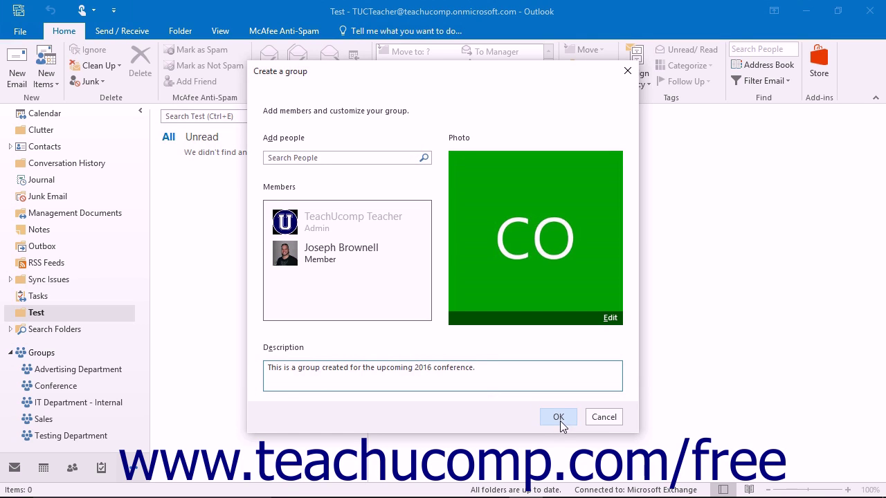
{"action": "left_click", "coordinate": [557, 416]}
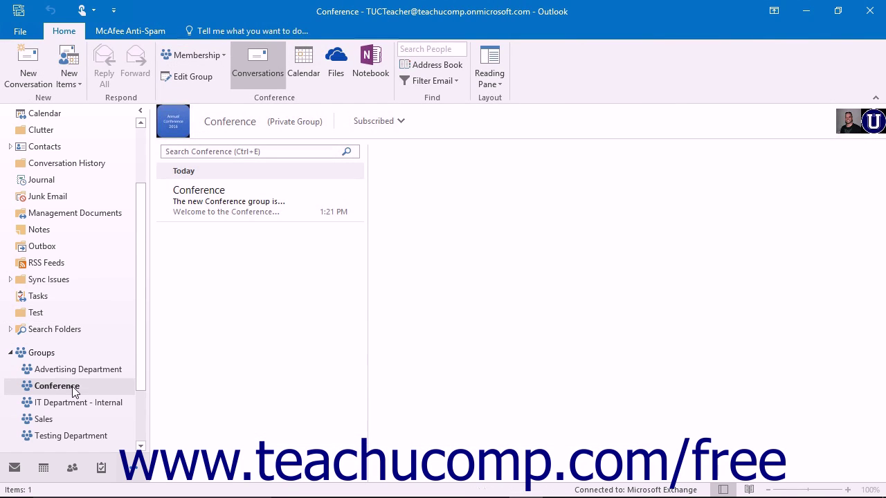